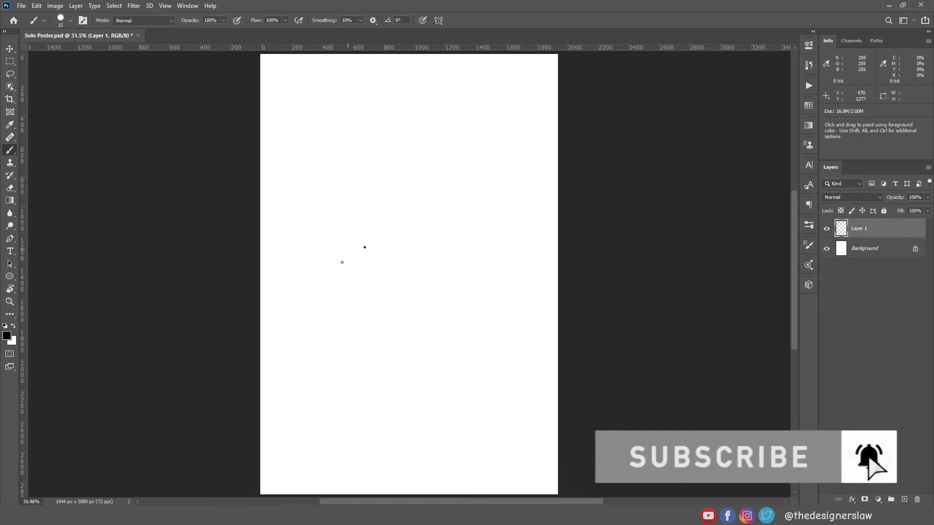
# Delete the empty Layer 1 so only the Background layer remains.
pyautogui.moveTo(357, 250); pyautogui.dragTo(414, 375)
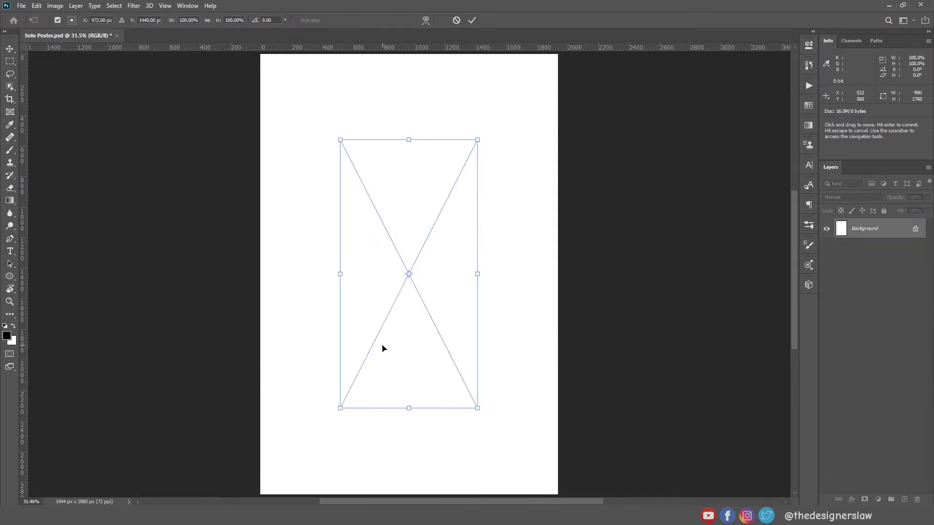
# Position the placed character and move Chewbacca behind the two Han figures.
pyautogui.moveTo(477, 408); pyautogui.dragTo(470, 405)
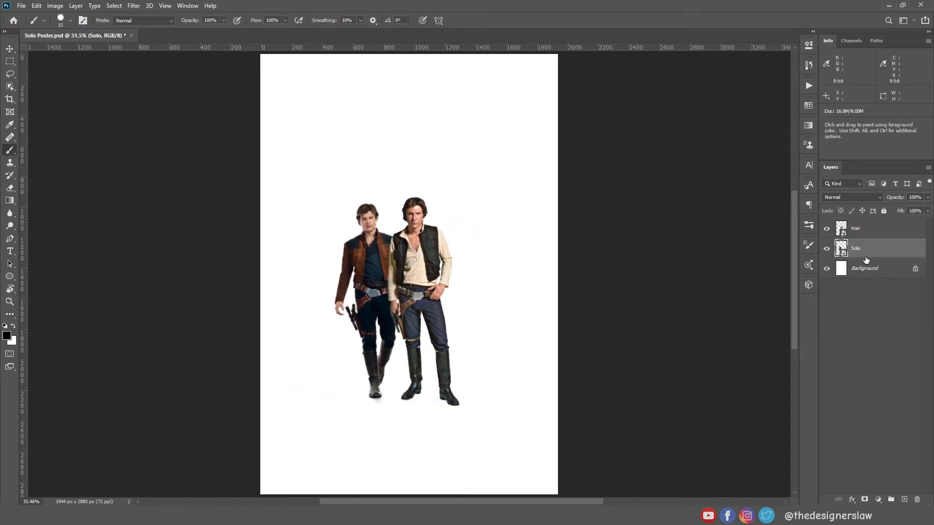
pyautogui.click(7, 49)
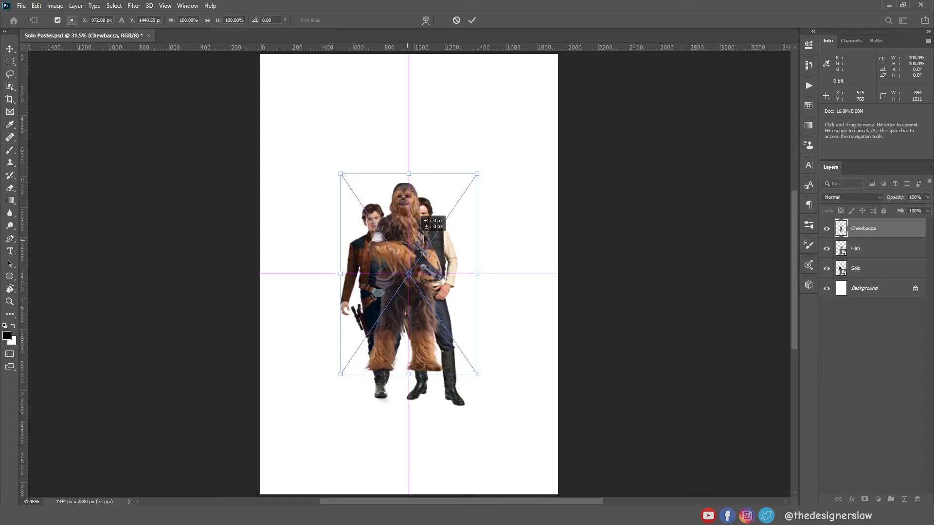
pyautogui.moveTo(476, 374); pyautogui.dragTo(517, 343)
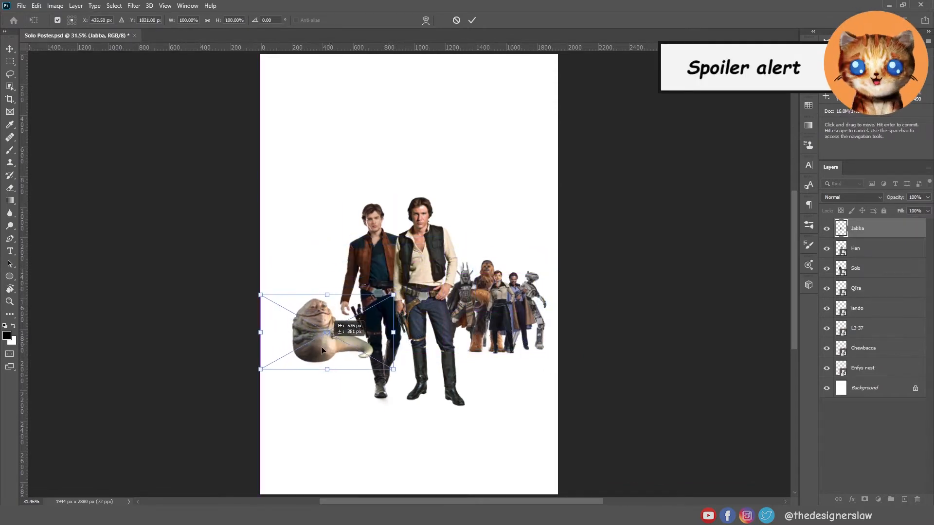
# Move Jabba to the lower left of the group and enlarge him slightly.
pyautogui.moveTo(260, 295); pyautogui.dragTo(256, 281)
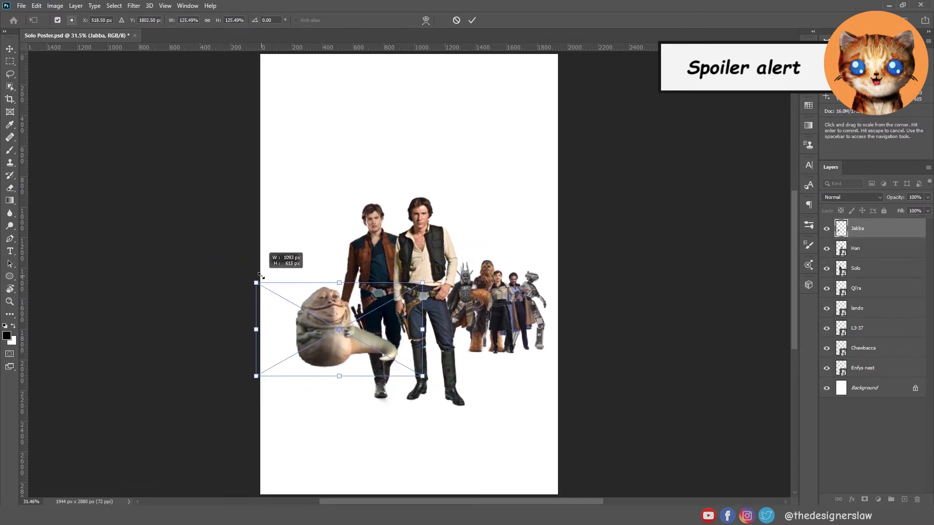
pyautogui.moveTo(339, 328); pyautogui.dragTo(432, 169)
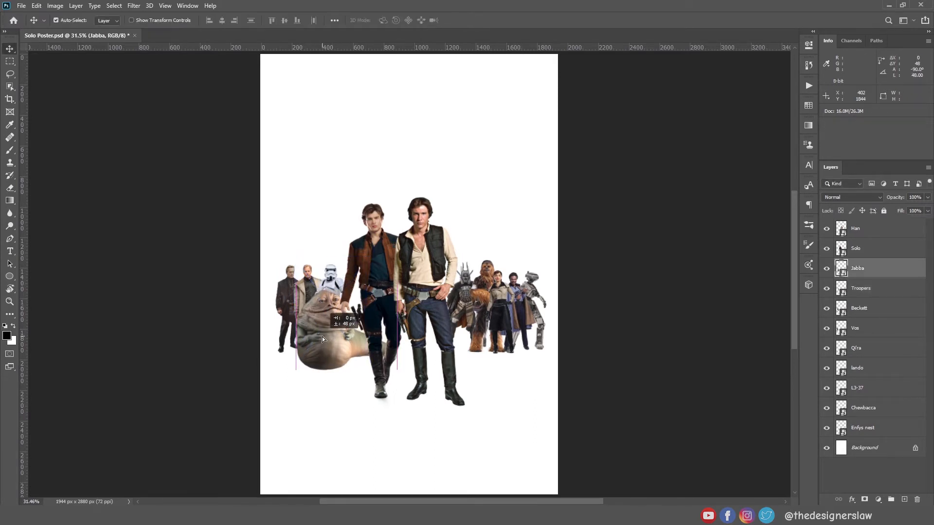
# Place the orange sky photo and resize it to cover the upper poster.
pyautogui.click(865, 448)
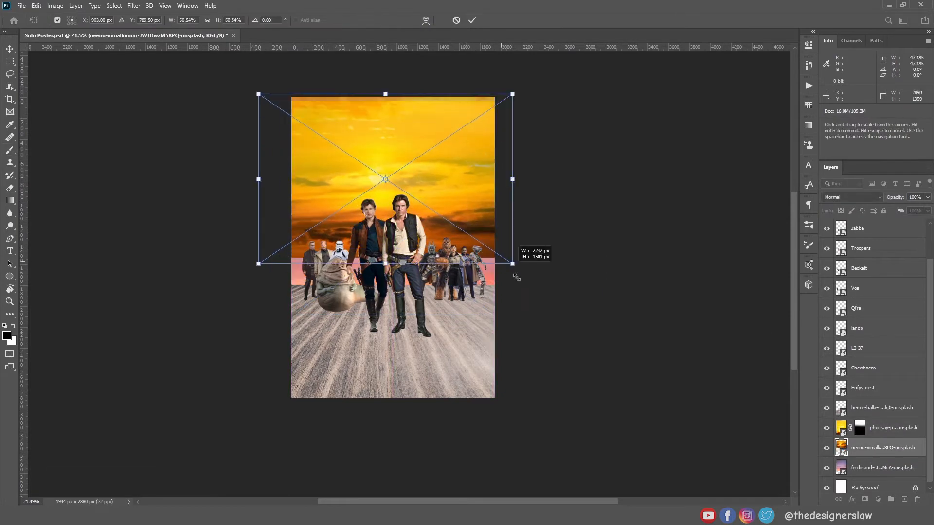
pyautogui.moveTo(258, 93); pyautogui.dragTo(186, 124)
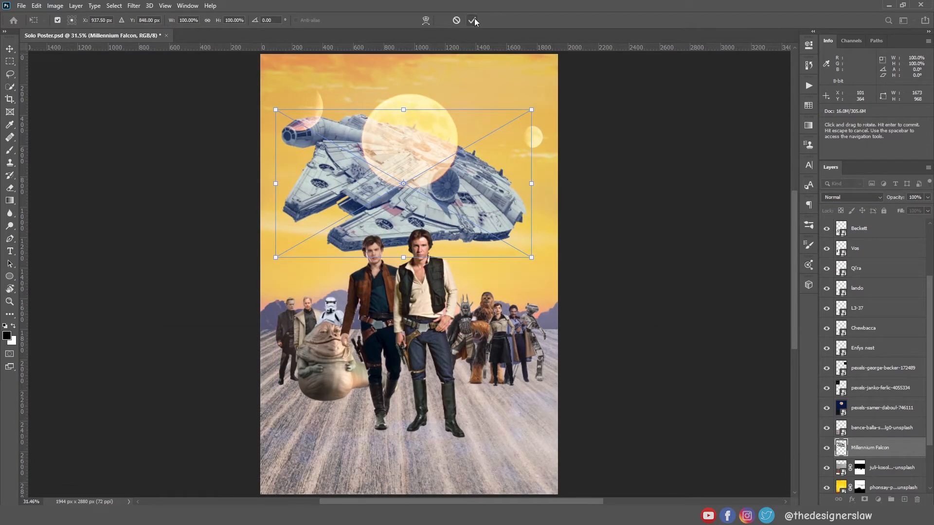
# Scale down the Millennium Falcon in the sky and begin grouping the layers.
pyautogui.moveTo(531, 257); pyautogui.dragTo(457, 213)
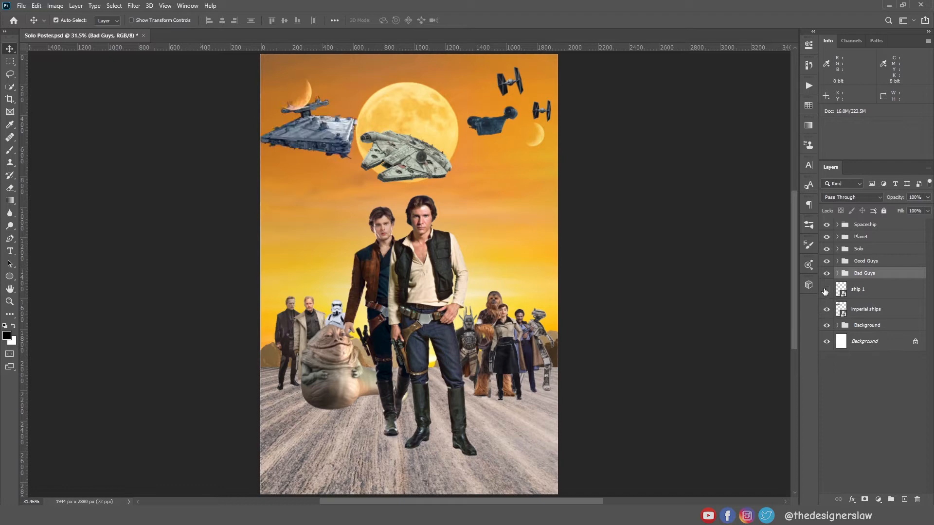
pyautogui.click(826, 289)
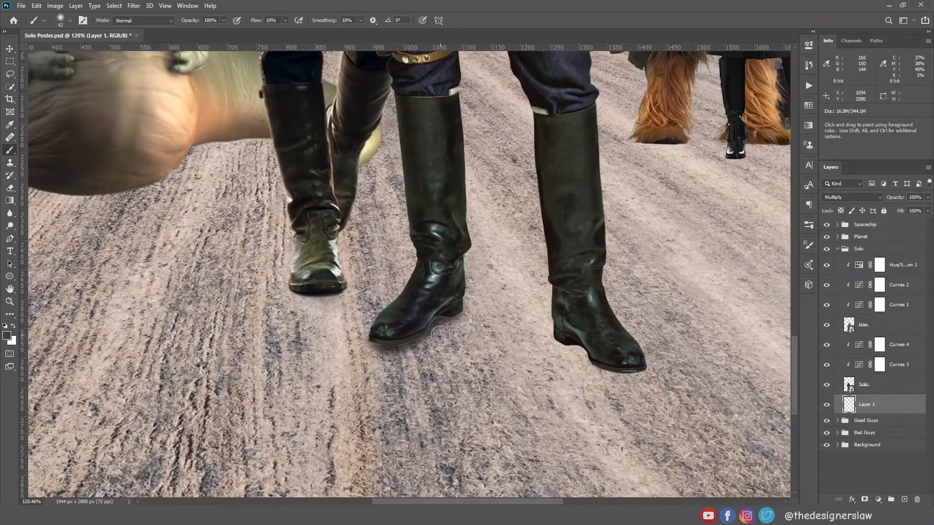
# Rename the shadow layer and paint shadow on the ground beside the boots.
pyautogui.doubleClick(867, 405)
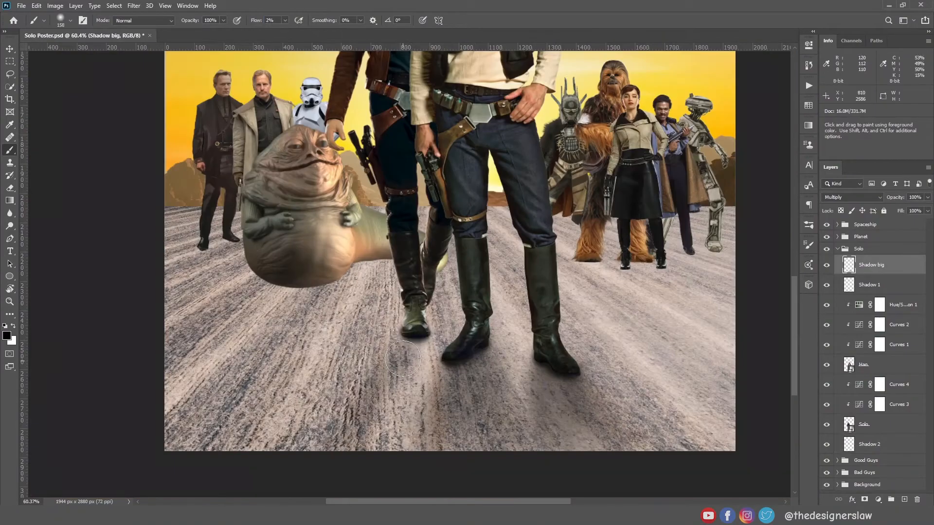
pyautogui.click(869, 284)
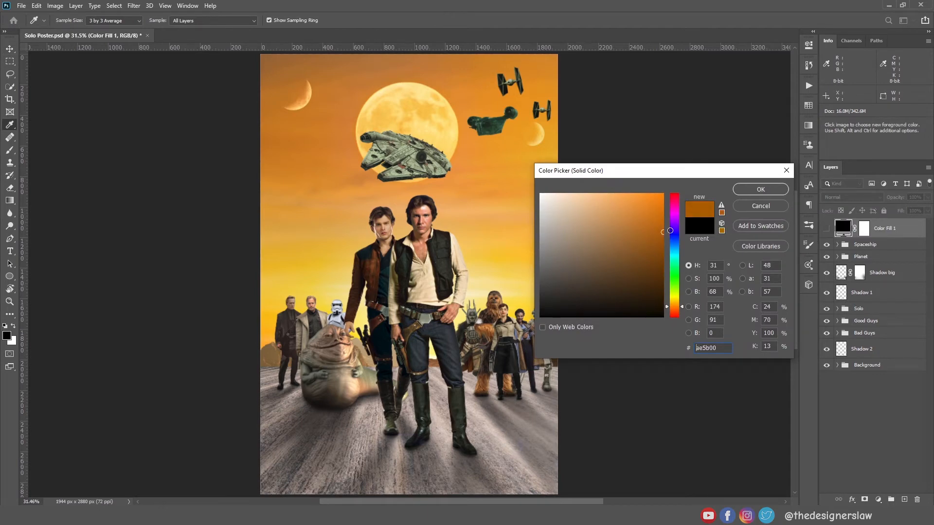
# Confirm the burnt orange #ae5b00 fill colour for the rim-light layer.
pyautogui.click(760, 189)
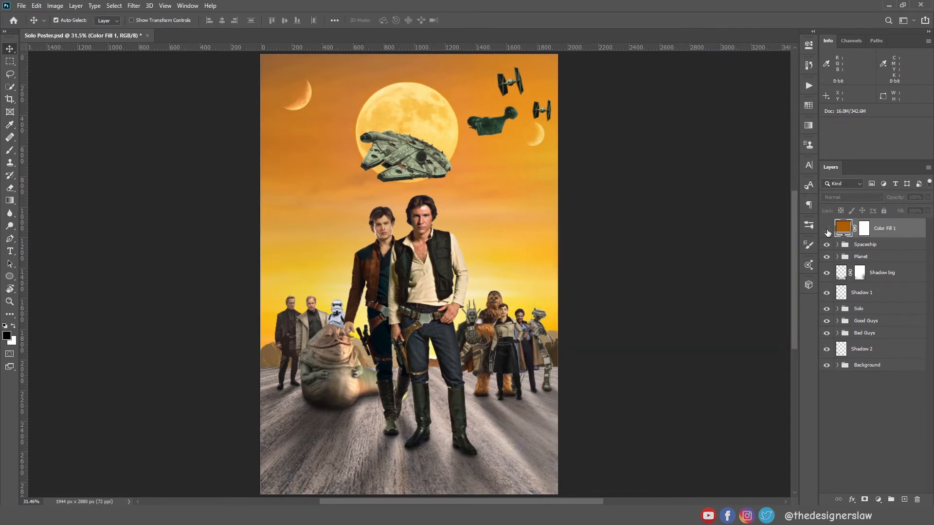
pyautogui.click(851, 197)
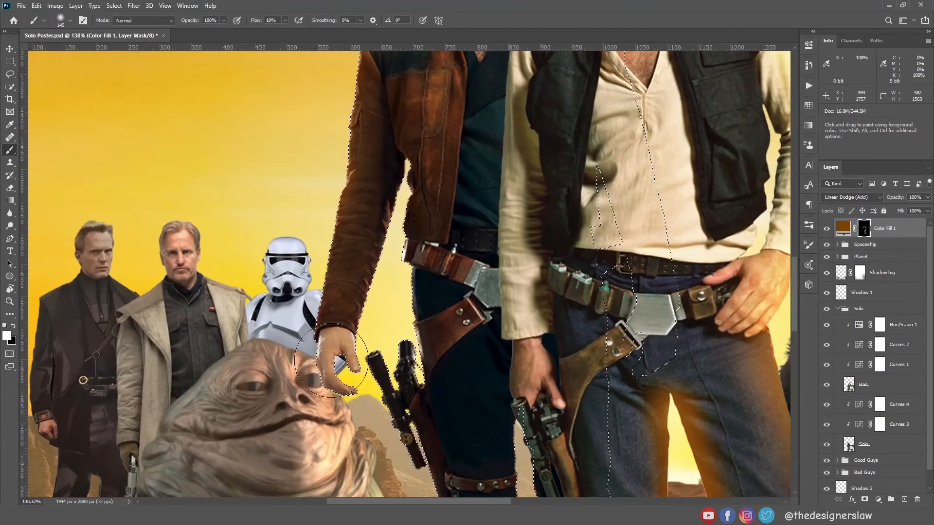
pyautogui.scroll(-3)
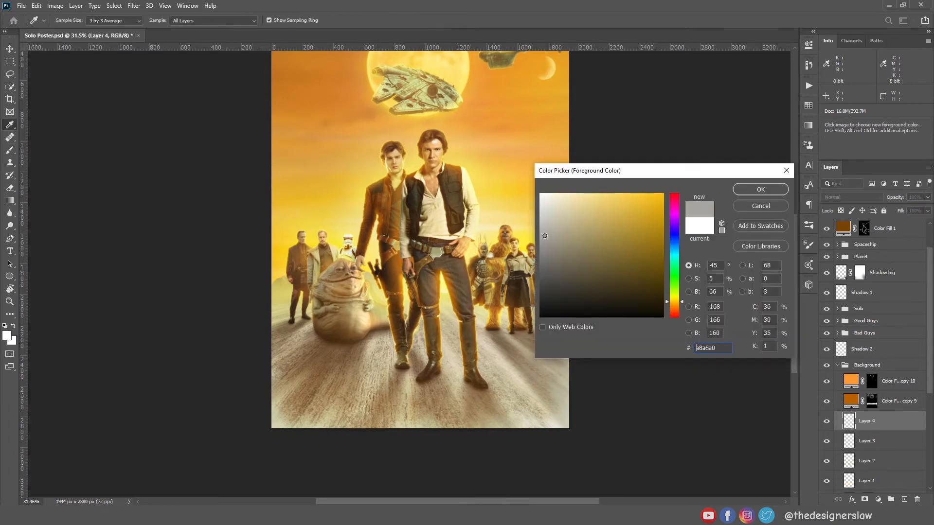
# Pick pale warm yellow #f2df98 as the foreground colour for highlights.
pyautogui.click(578, 199)
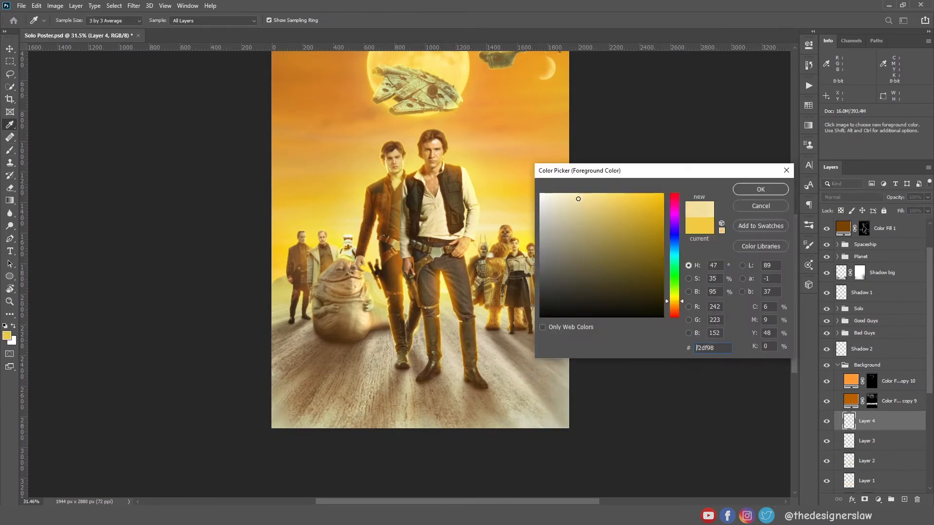